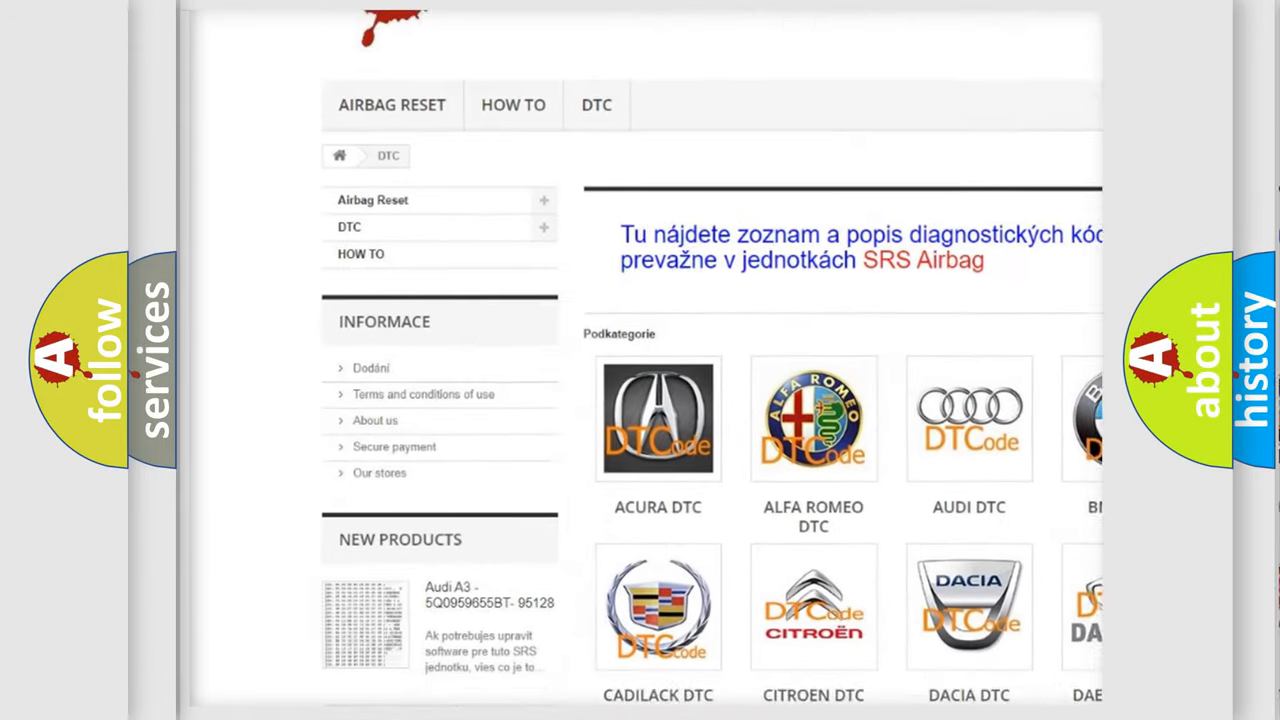
scroll("down", 3)
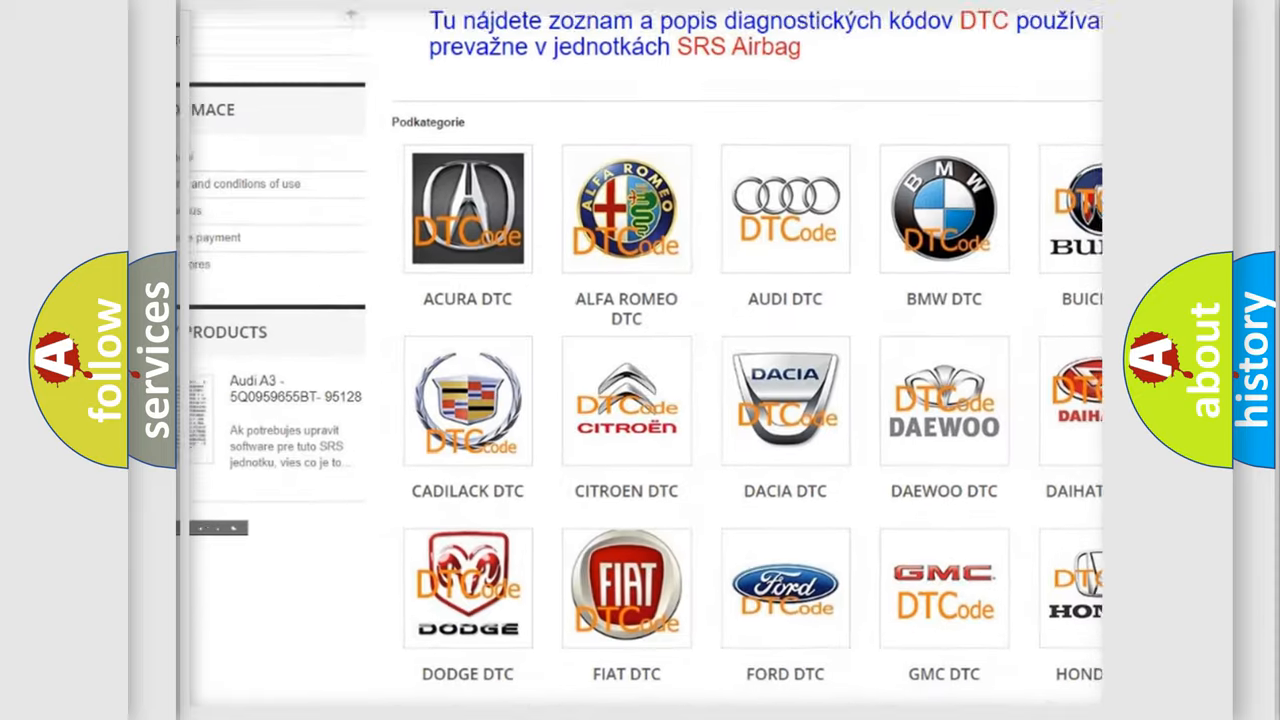
scroll("down", 3)
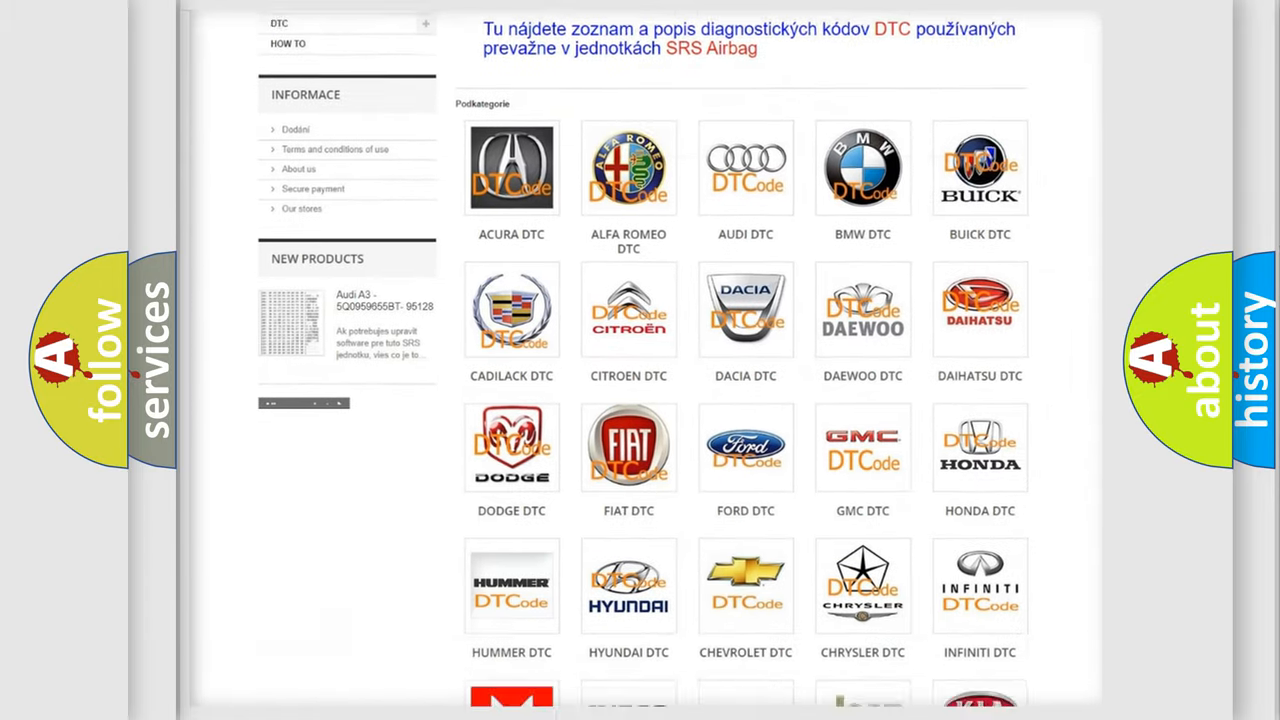
scroll("down", 3)
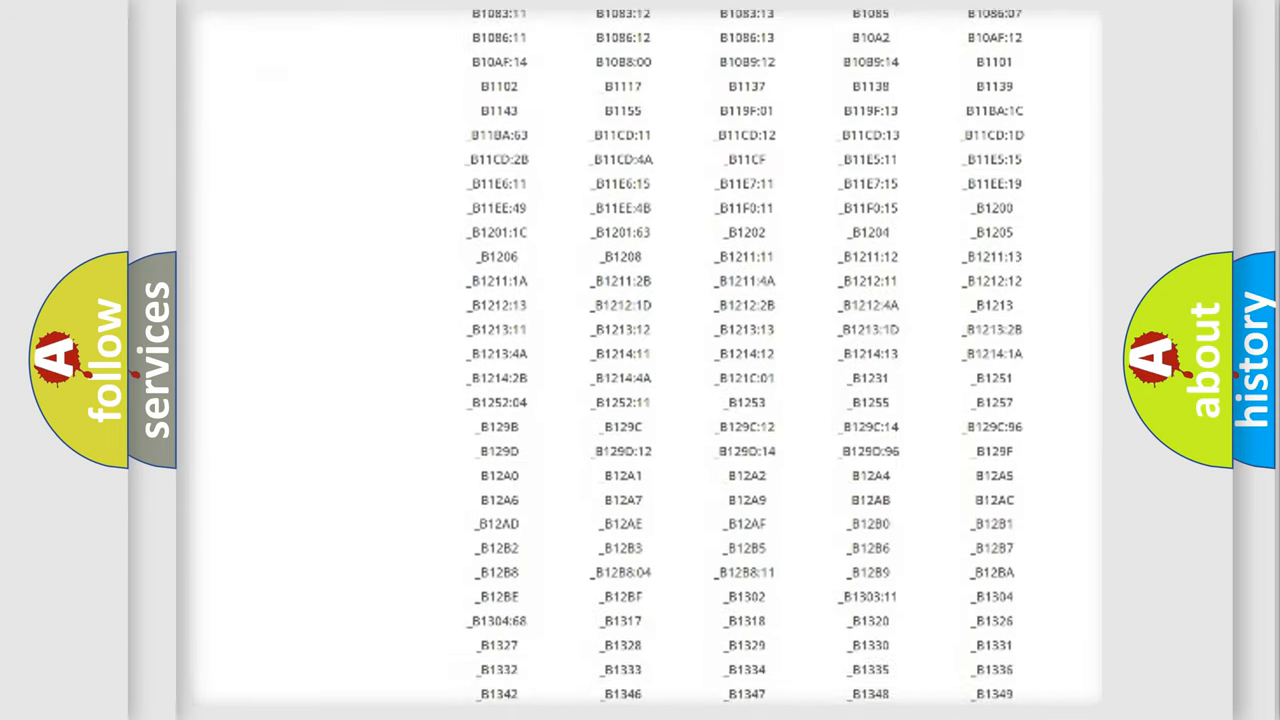
scroll("down", 3)
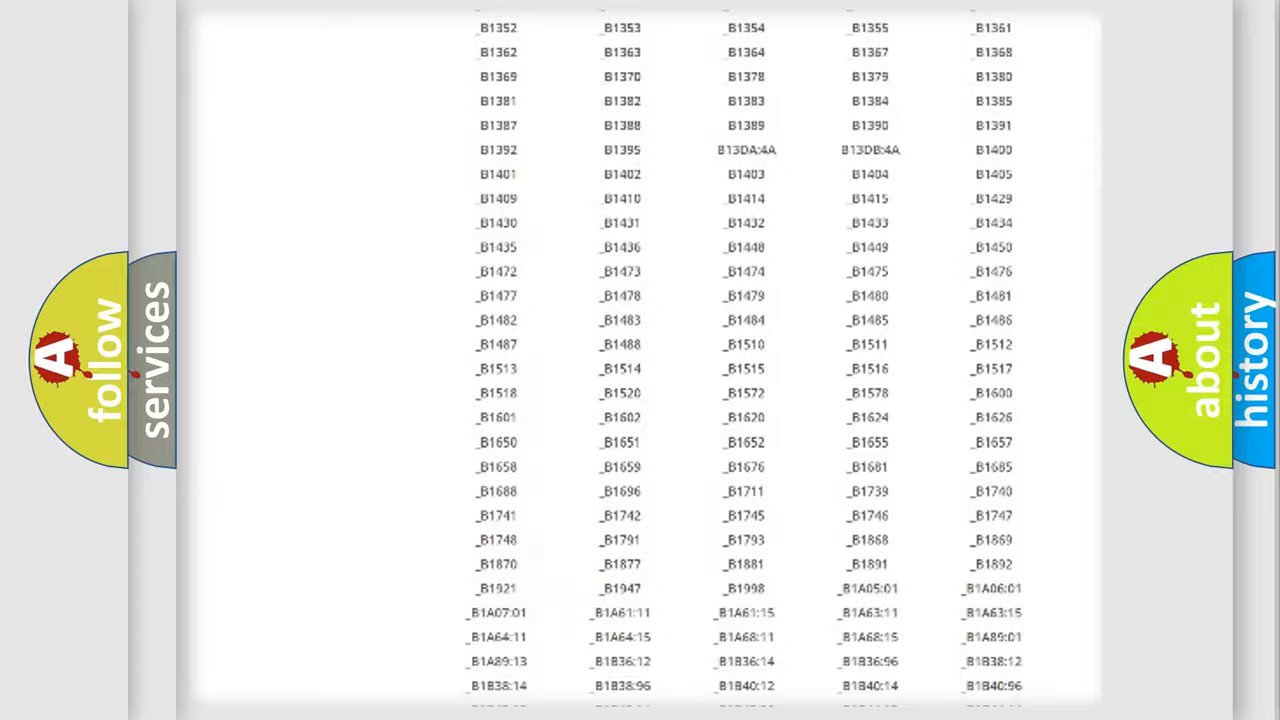
scroll("up", 3)
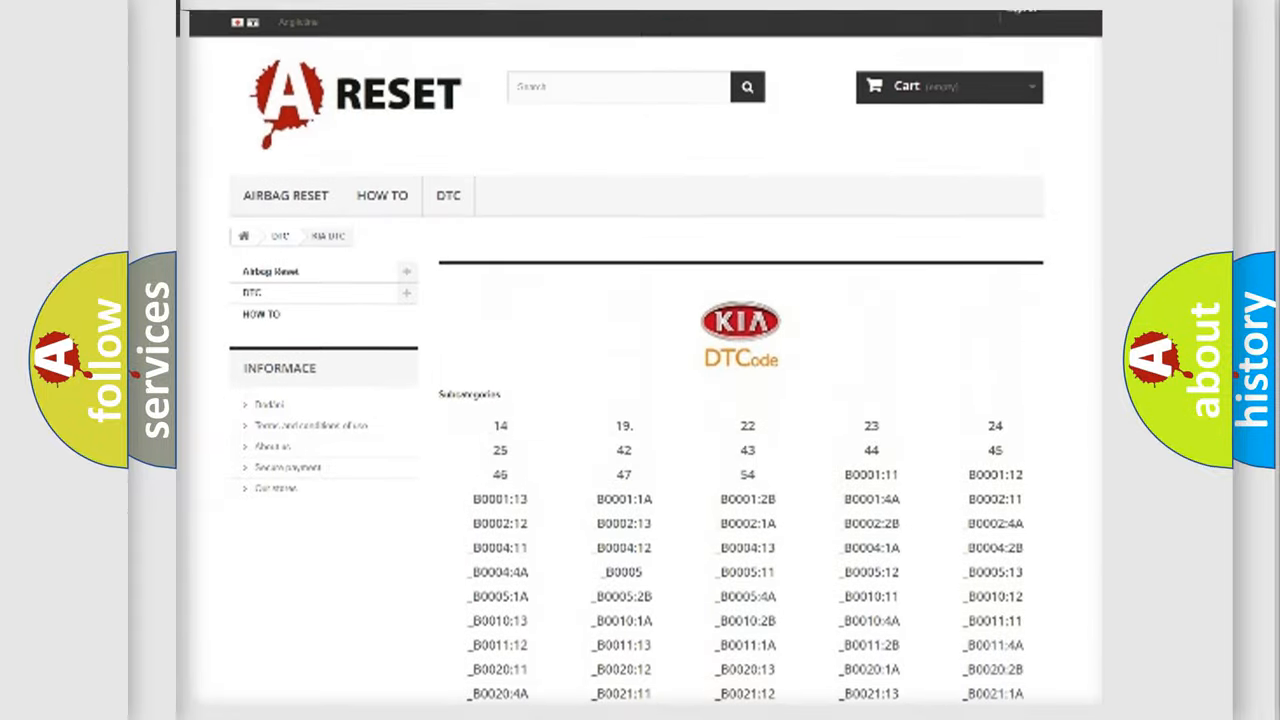